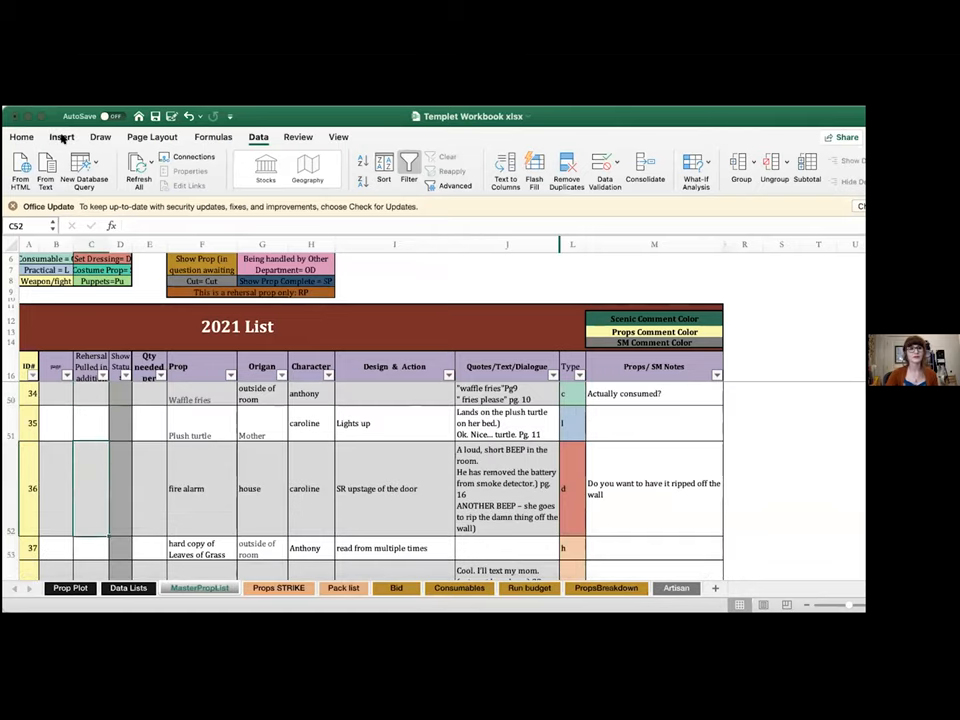
Step: Start inserting a picture from file, browsing to the Desktop folder
{"action": "left_click", "coordinate": [60, 136]}
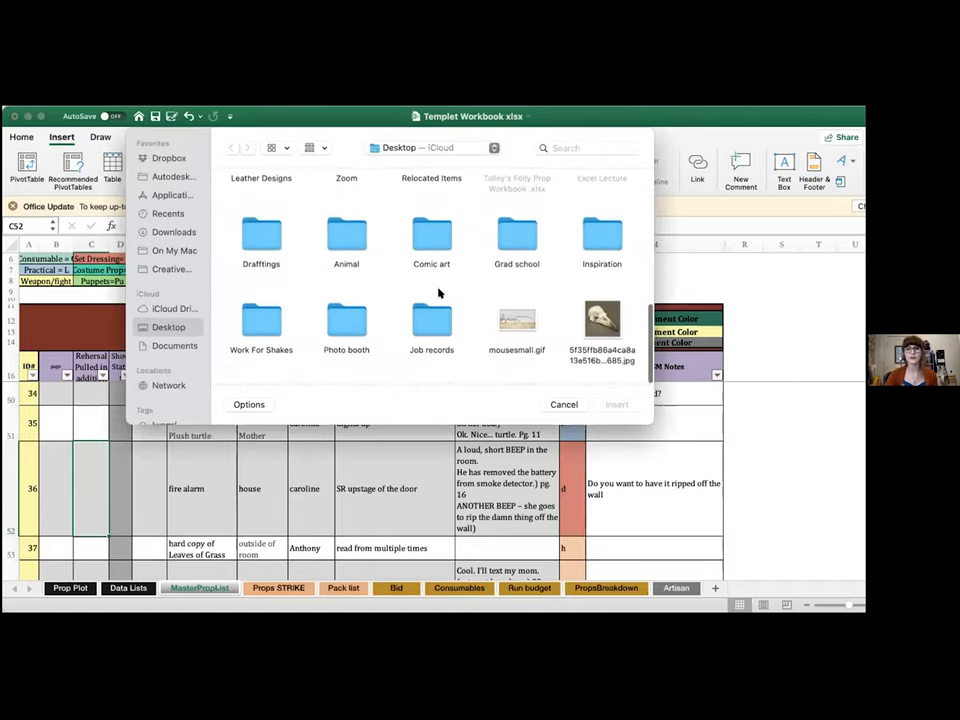
Step: Insert the bird skull JPG into the props sheet over the prop rows
{"action": "left_click", "coordinate": [602, 330]}
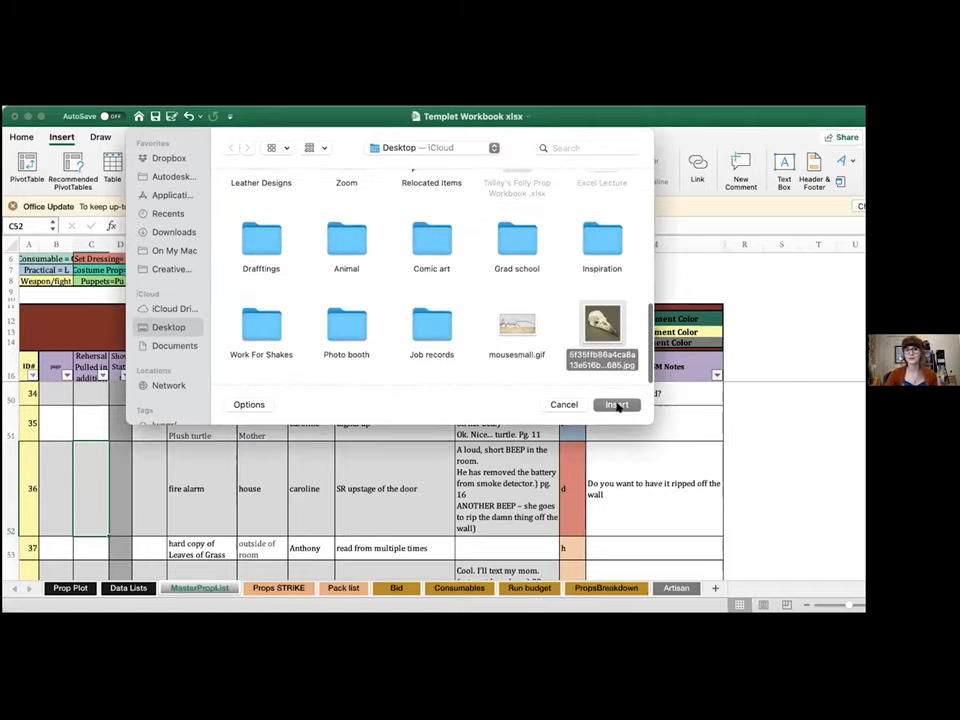
{"action": "left_click", "coordinate": [616, 404]}
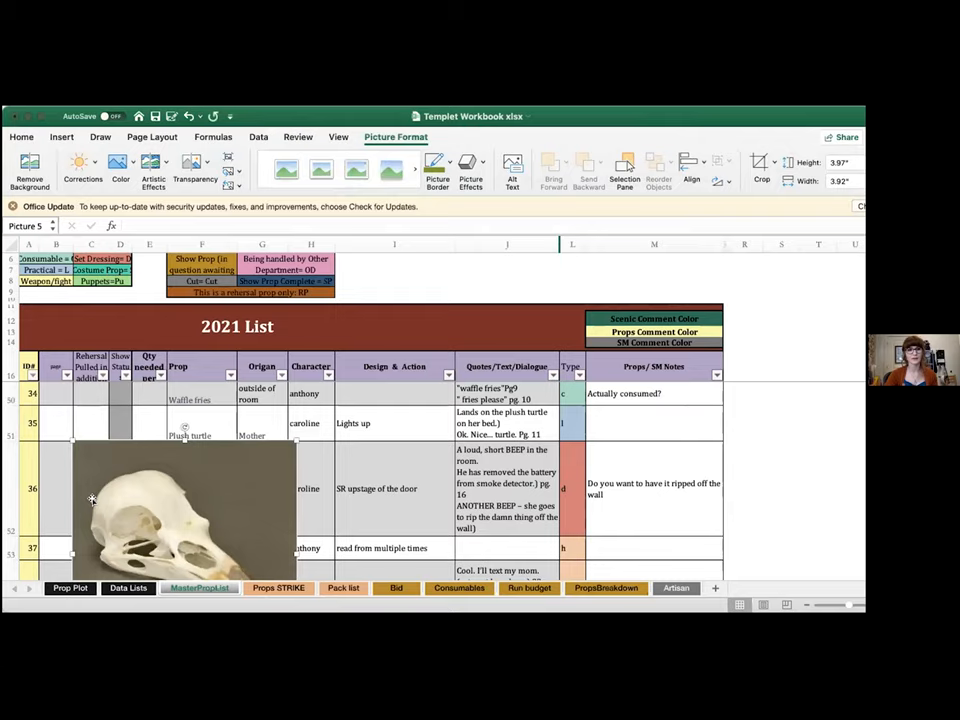
{"action": "scroll", "scroll_direction": "down", "scroll_amount": 3}
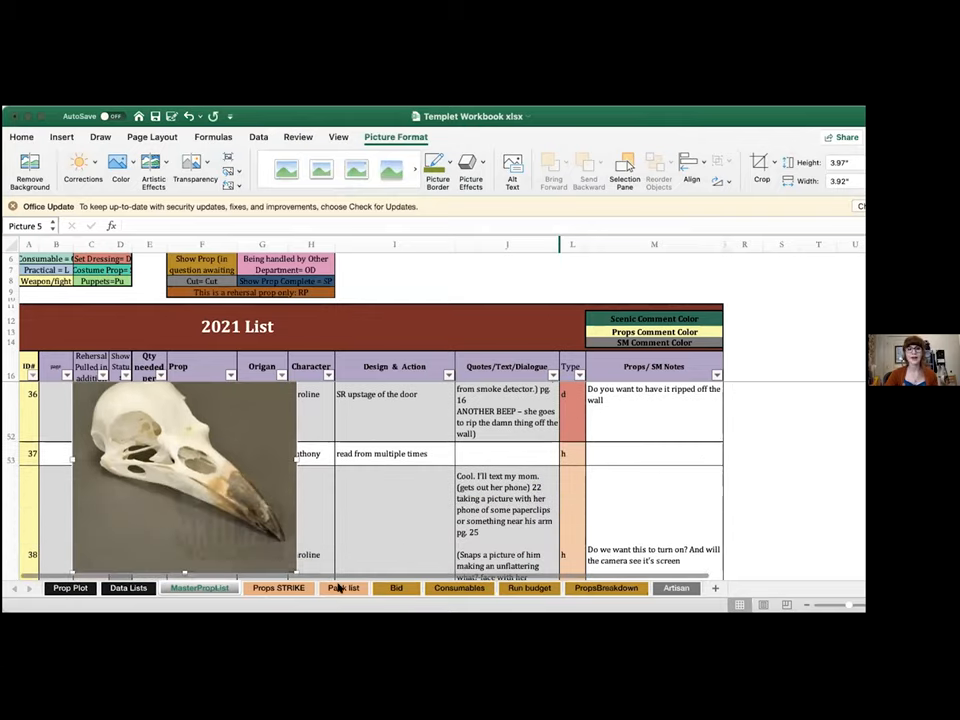
{"action": "scroll", "scroll_direction": "down", "scroll_amount": 3}
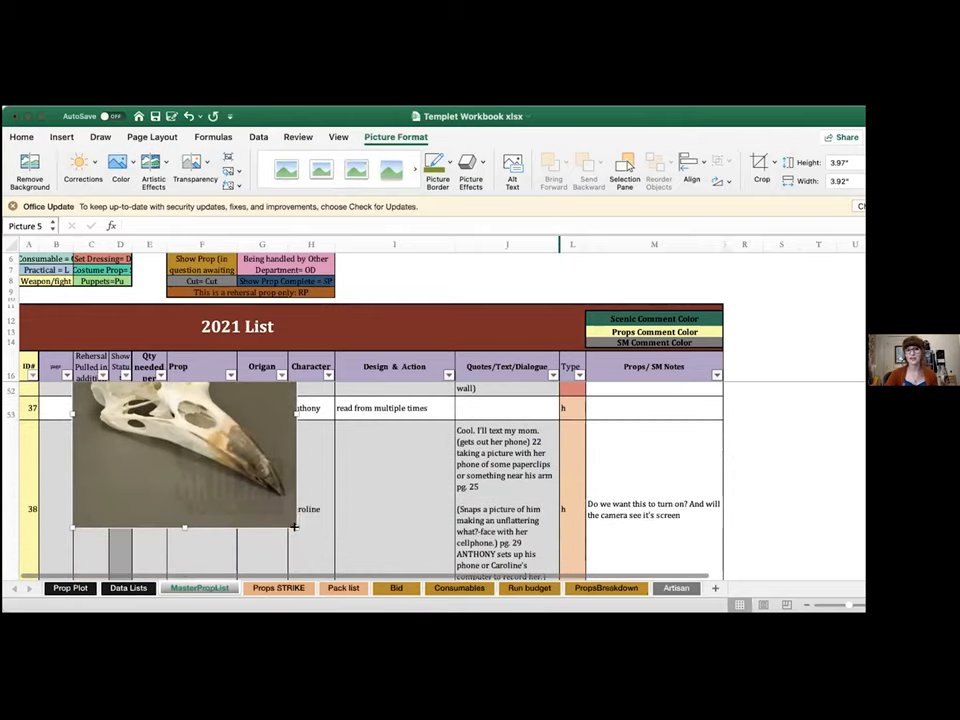